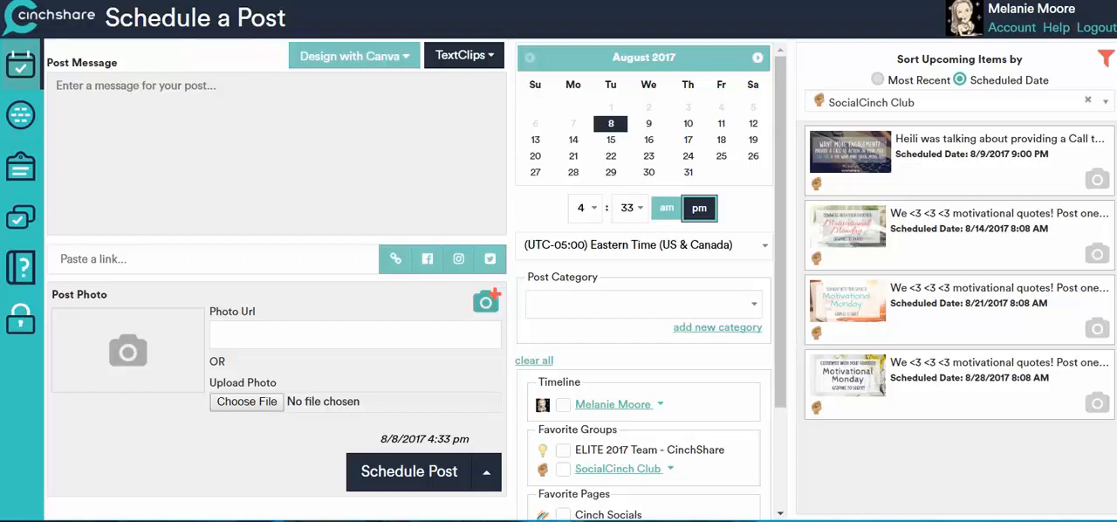
{"action": "mouse_move", "coordinate": [21, 118]}
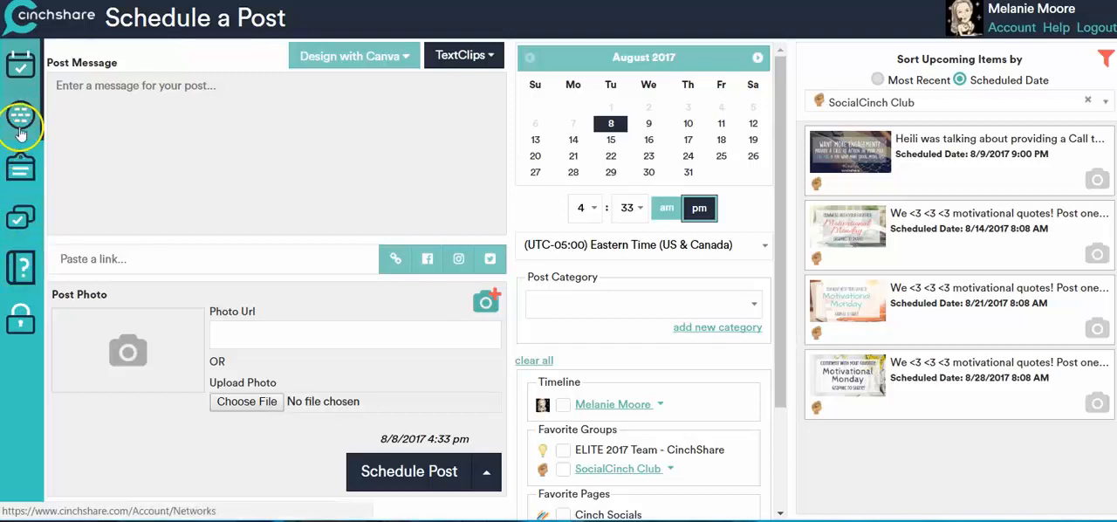
- Go to the My Networks page listing the connected Facebook timeline and groups
{"action": "left_click", "coordinate": [19, 116]}
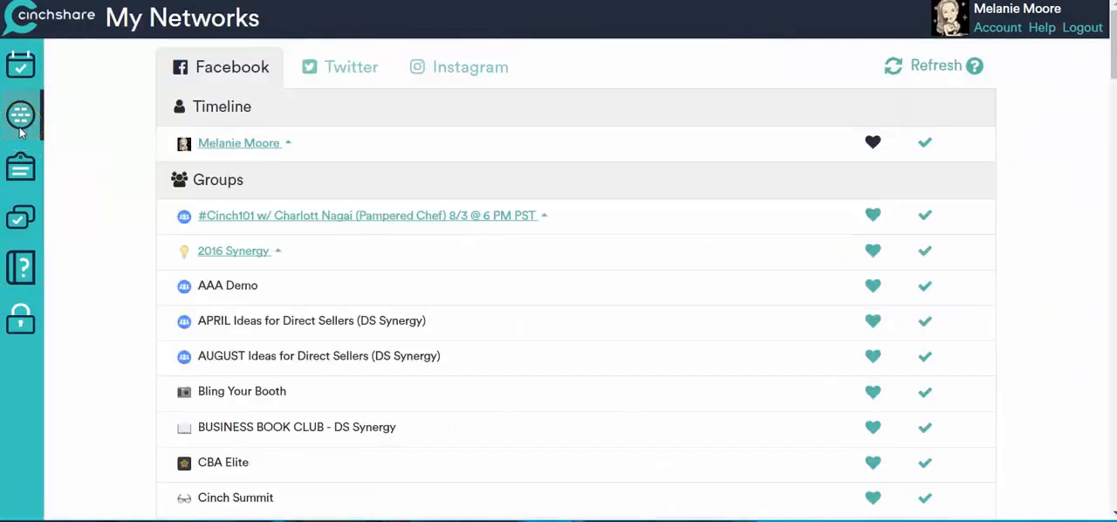
{"action": "mouse_move", "coordinate": [481, 67]}
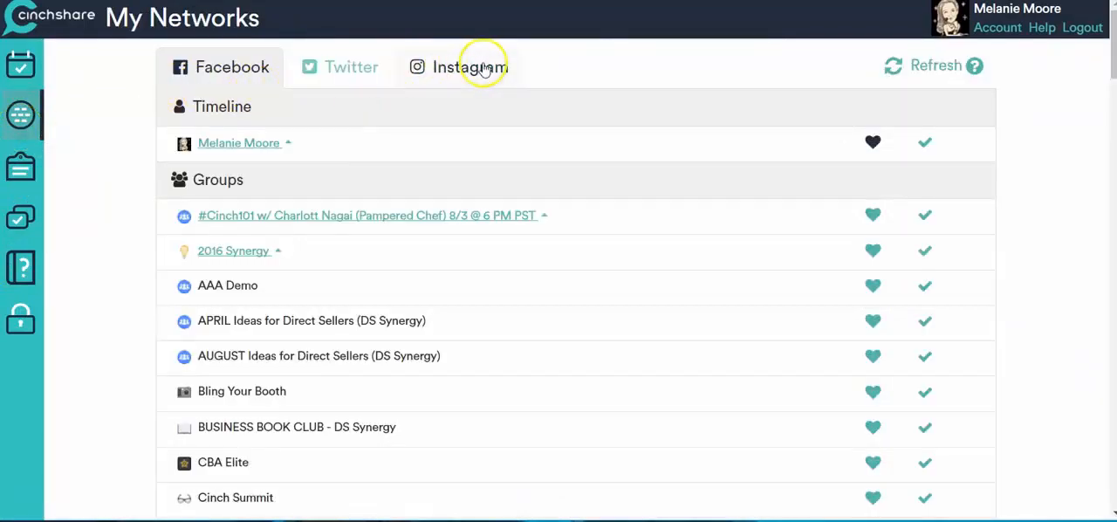
- Switch My Networks to the Instagram view, showing the one connected profile
{"action": "left_click", "coordinate": [469, 67]}
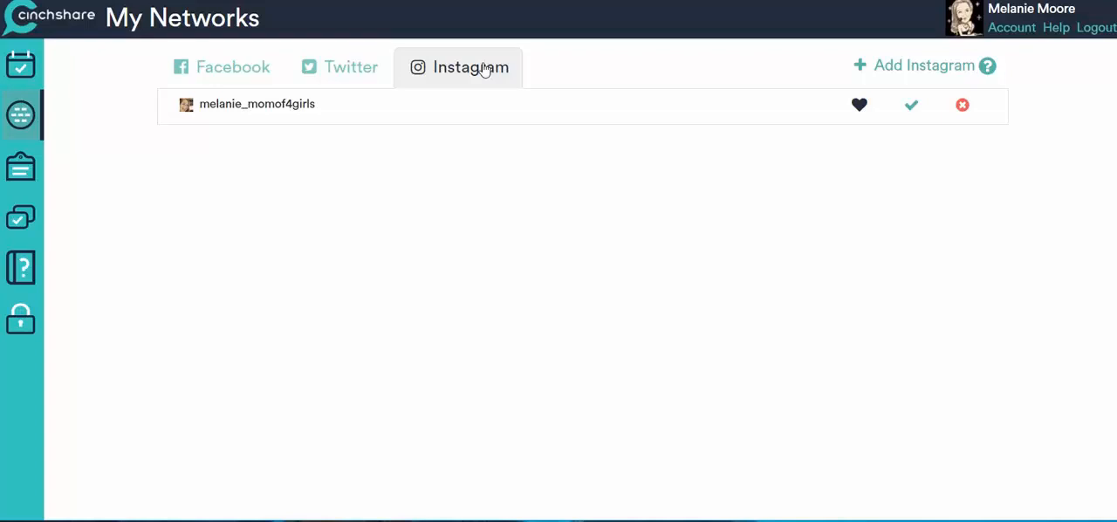
{"action": "mouse_move", "coordinate": [819, 76]}
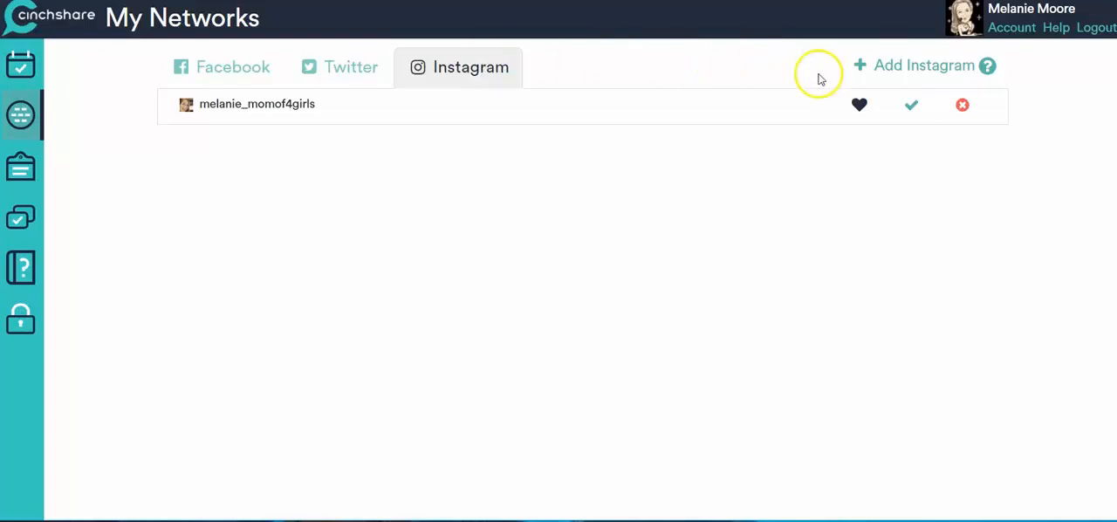
{"action": "mouse_move", "coordinate": [913, 73]}
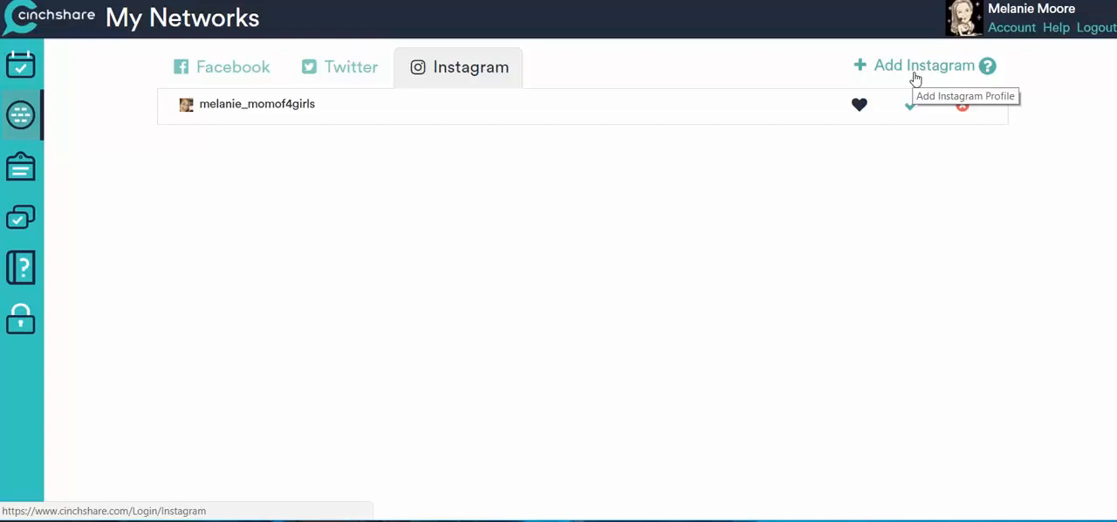
- Add another Instagram profile via + Add Instagram so two accounts are listed
{"action": "left_click", "coordinate": [918, 65]}
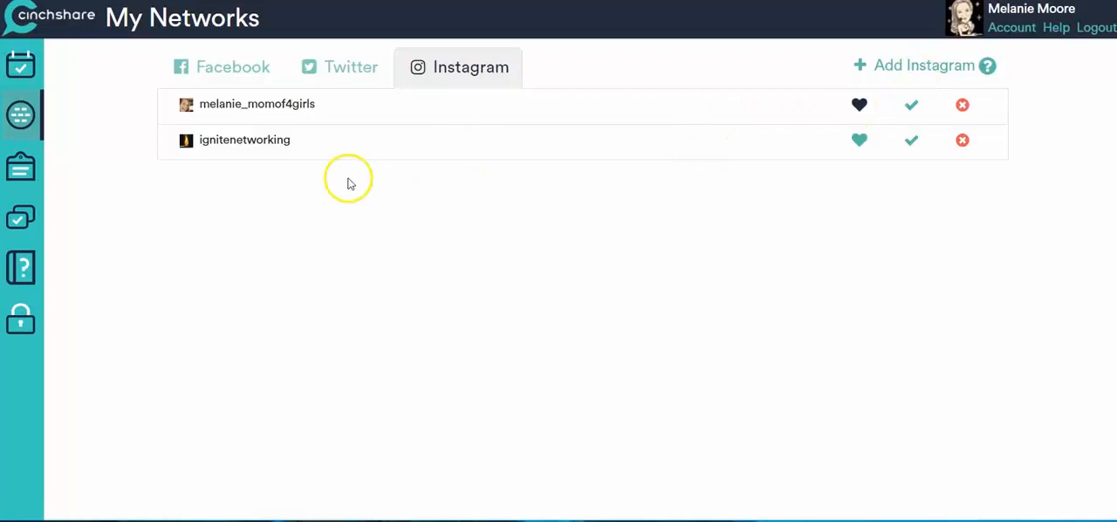
{"action": "mouse_move", "coordinate": [625, 145]}
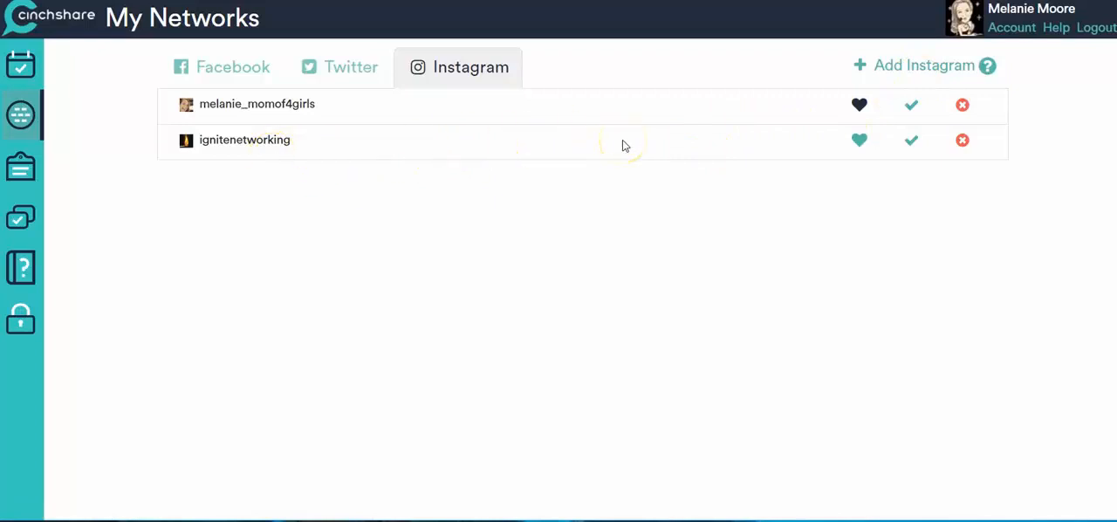
{"action": "mouse_move", "coordinate": [860, 141]}
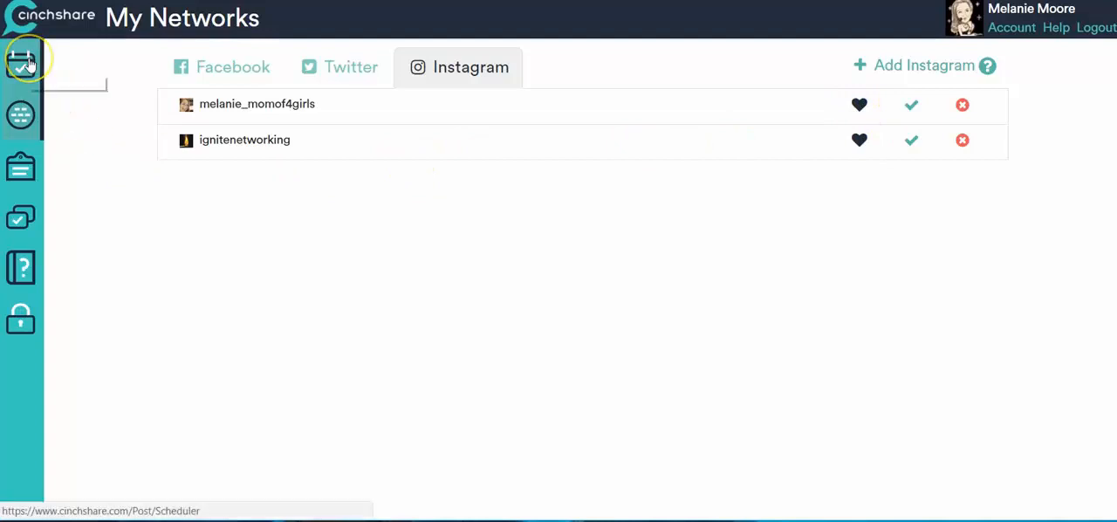
- Return to Schedule a Post and scroll to the Instagram section showing both profiles
{"action": "left_click", "coordinate": [21, 61]}
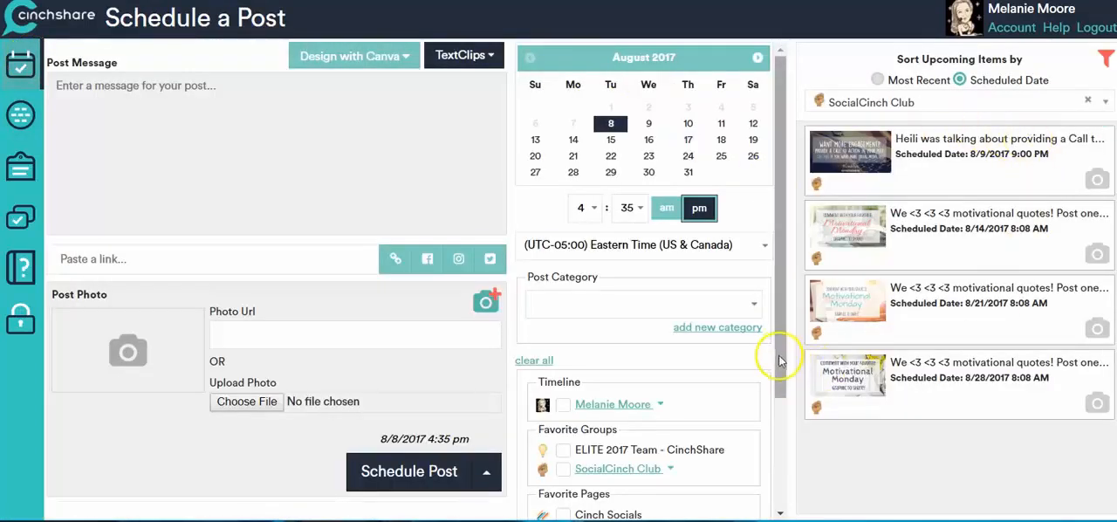
{"action": "scroll", "scroll_direction": "down", "scroll_amount": 3}
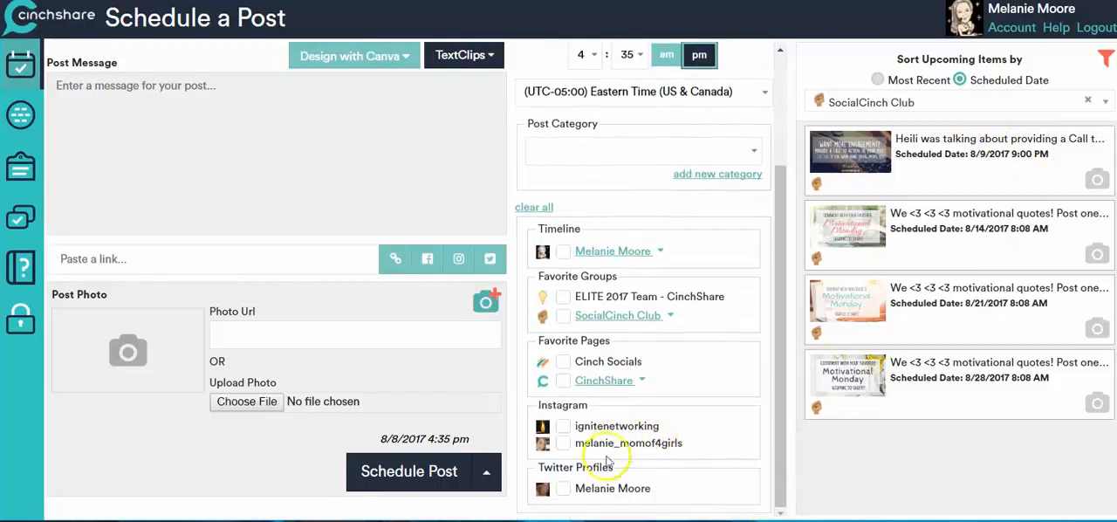
{"action": "mouse_move", "coordinate": [570, 451]}
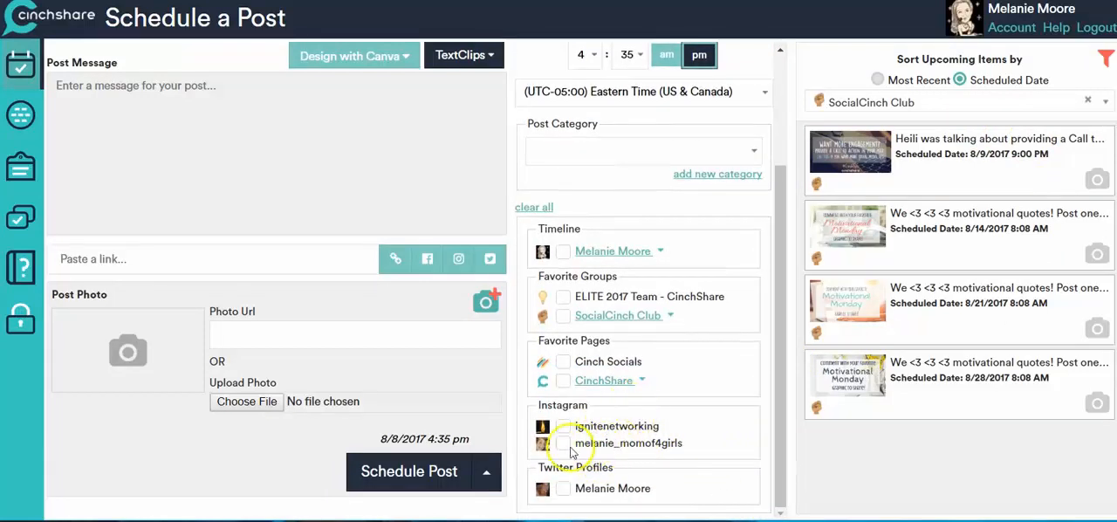